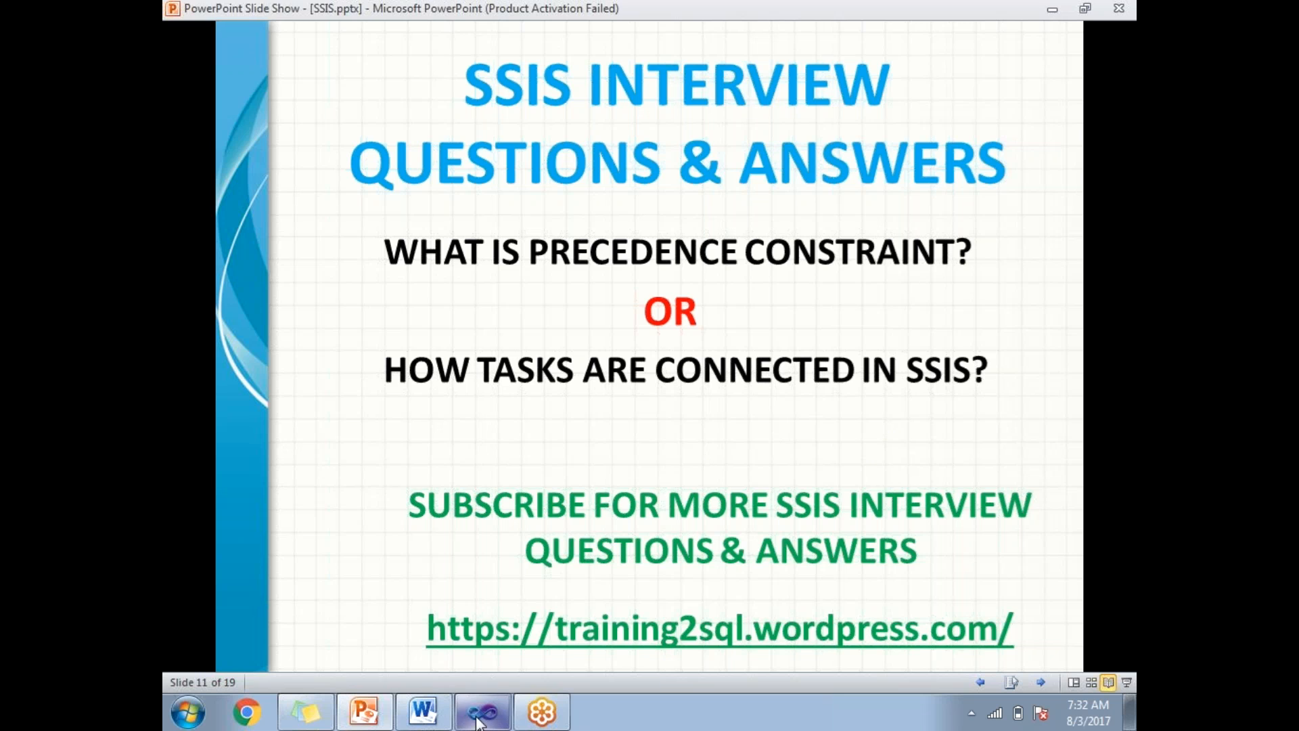
# - Switch from the PowerPoint slide show to the SSIS package in Visual Studio
pyautogui.click(477, 709)
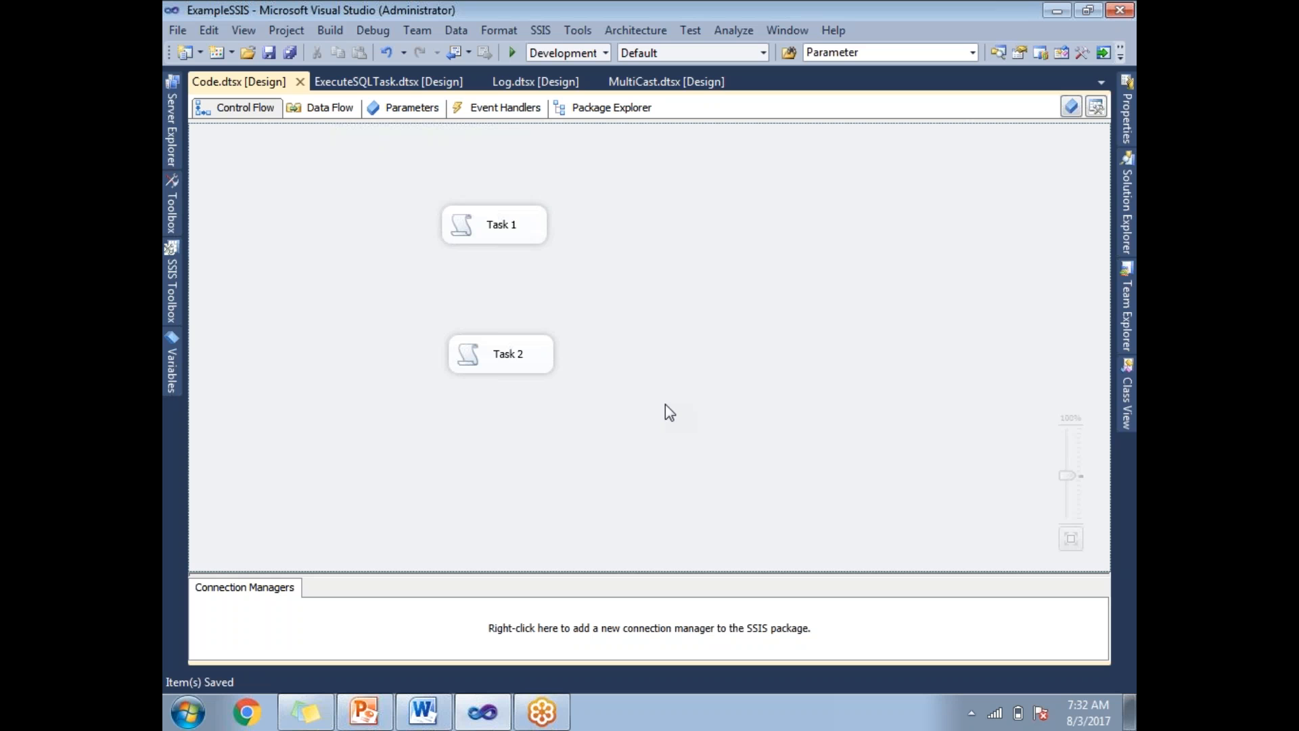
pyautogui.moveTo(491, 236)
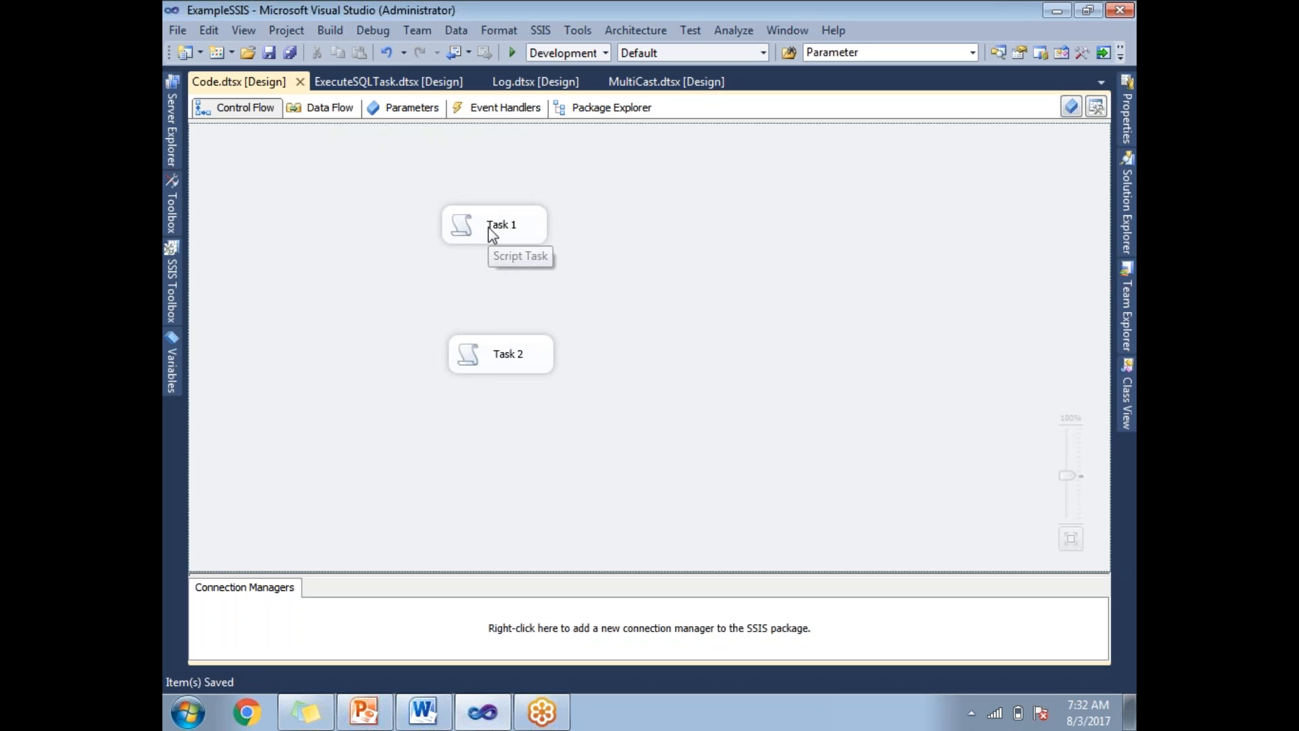
# - Select the Task 1 Script Task on the Control Flow surface
pyautogui.click(494, 224)
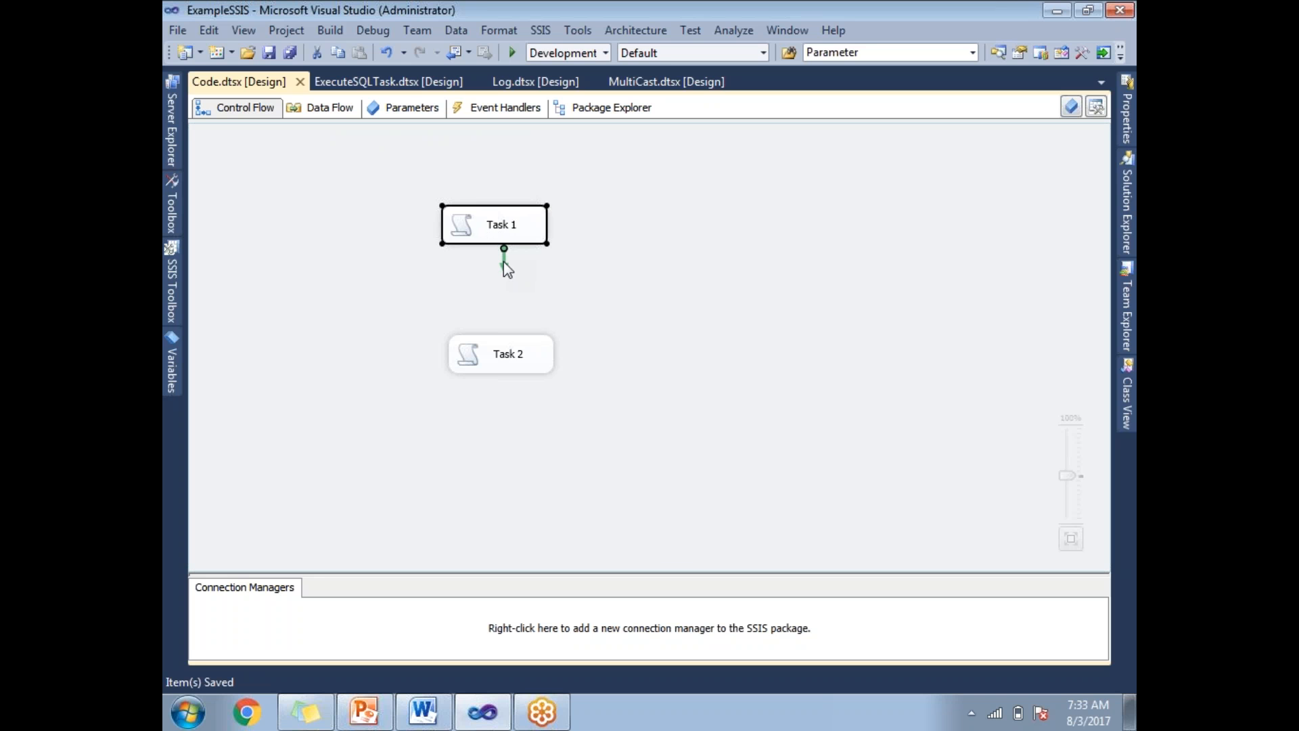
pyautogui.moveTo(503, 272)
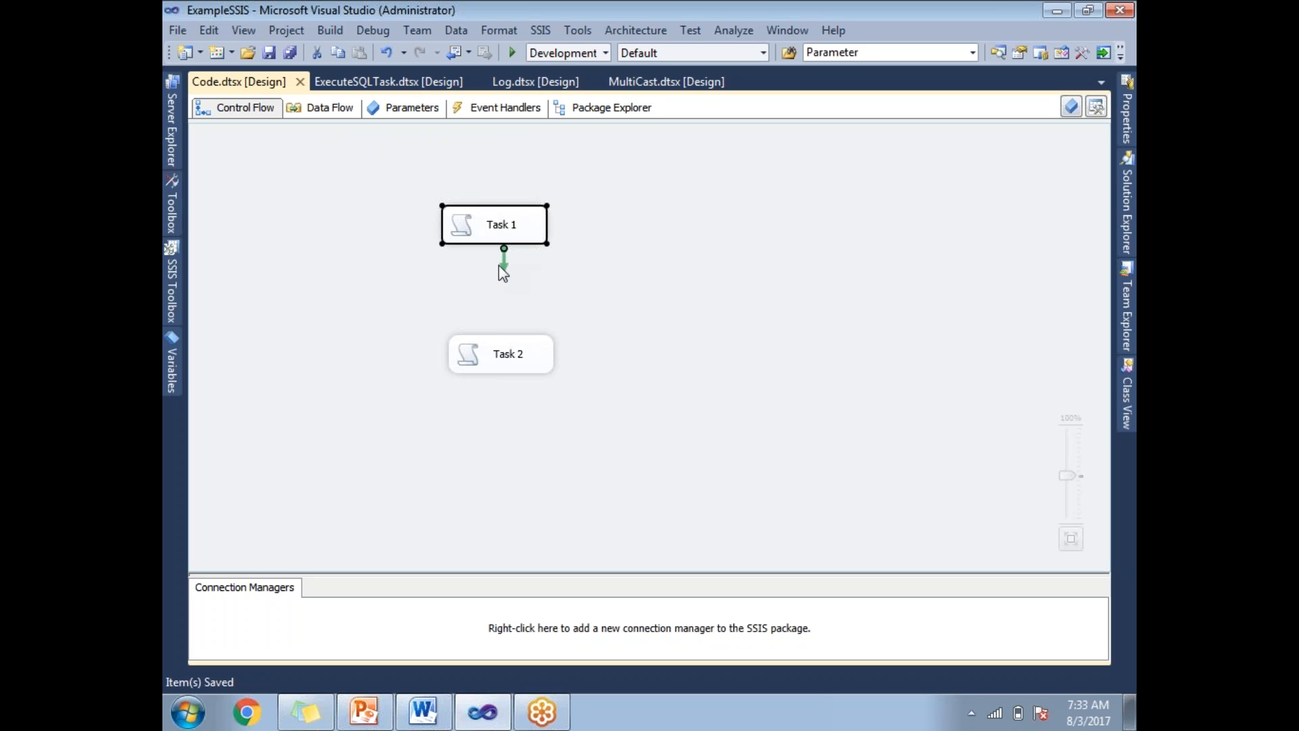
pyautogui.moveTo(508, 271)
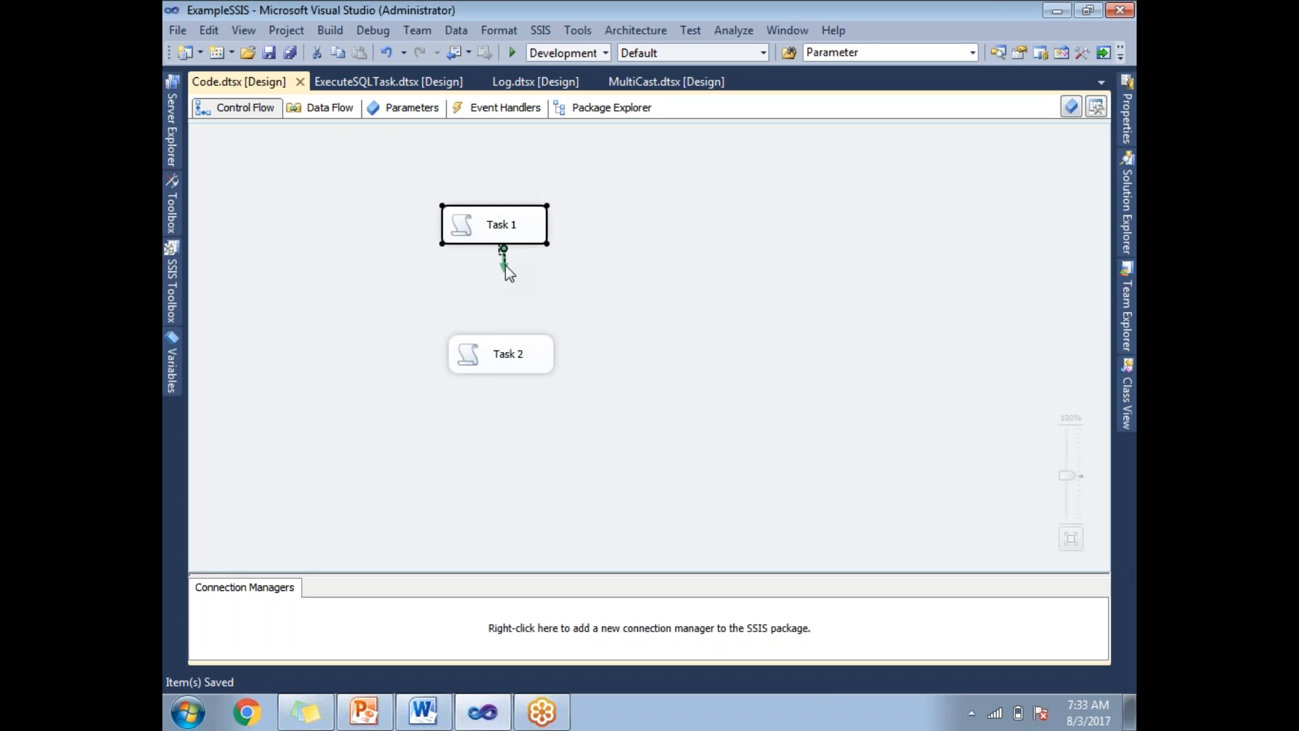
# - Drag Task 1's green precedence arrow onto Task 2 to link them
pyautogui.moveTo(503, 252); pyautogui.dragTo(568, 290)
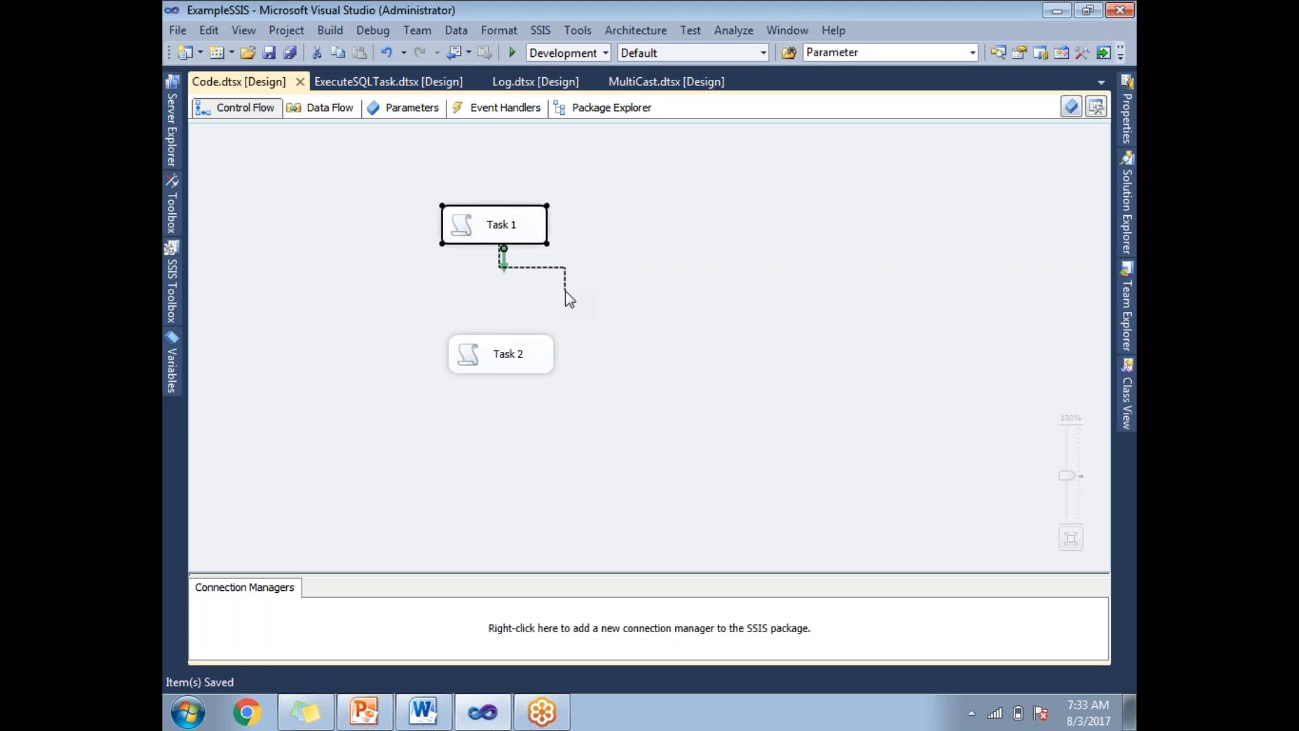
pyautogui.moveTo(564, 273); pyautogui.dragTo(557, 323)
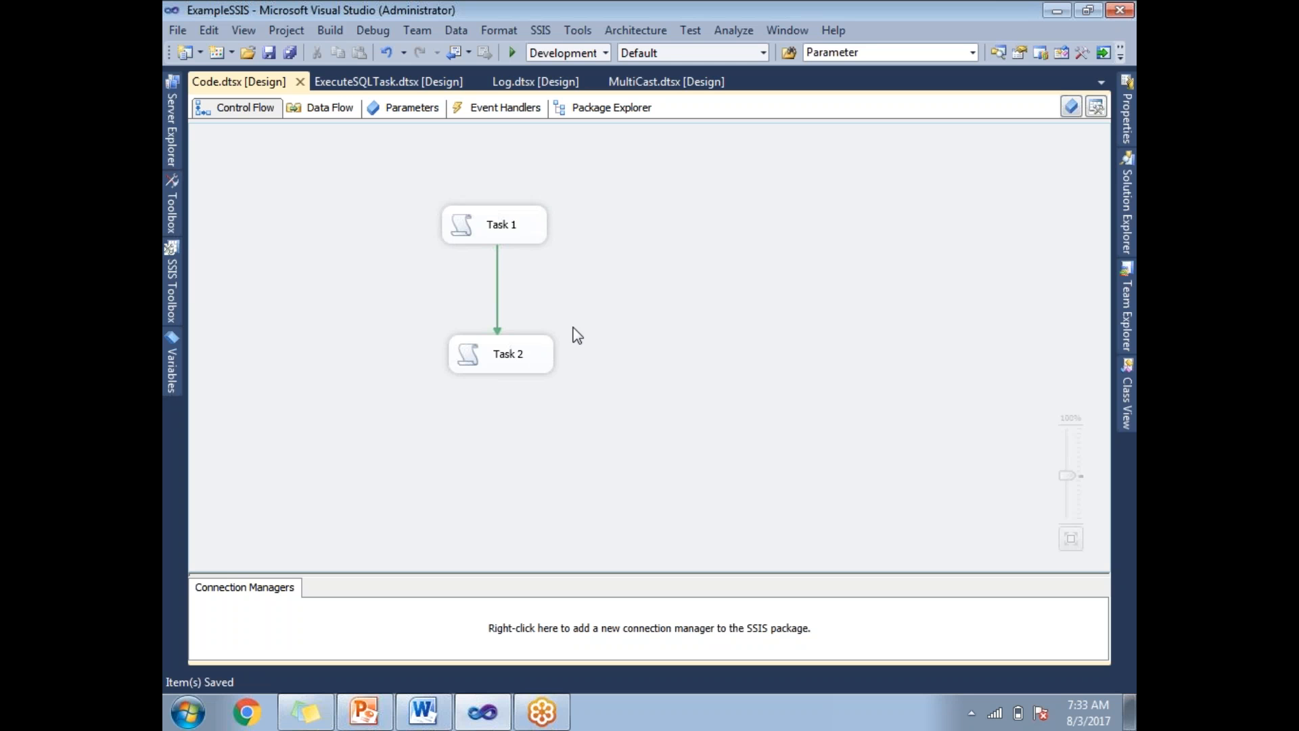
pyautogui.moveTo(497, 301)
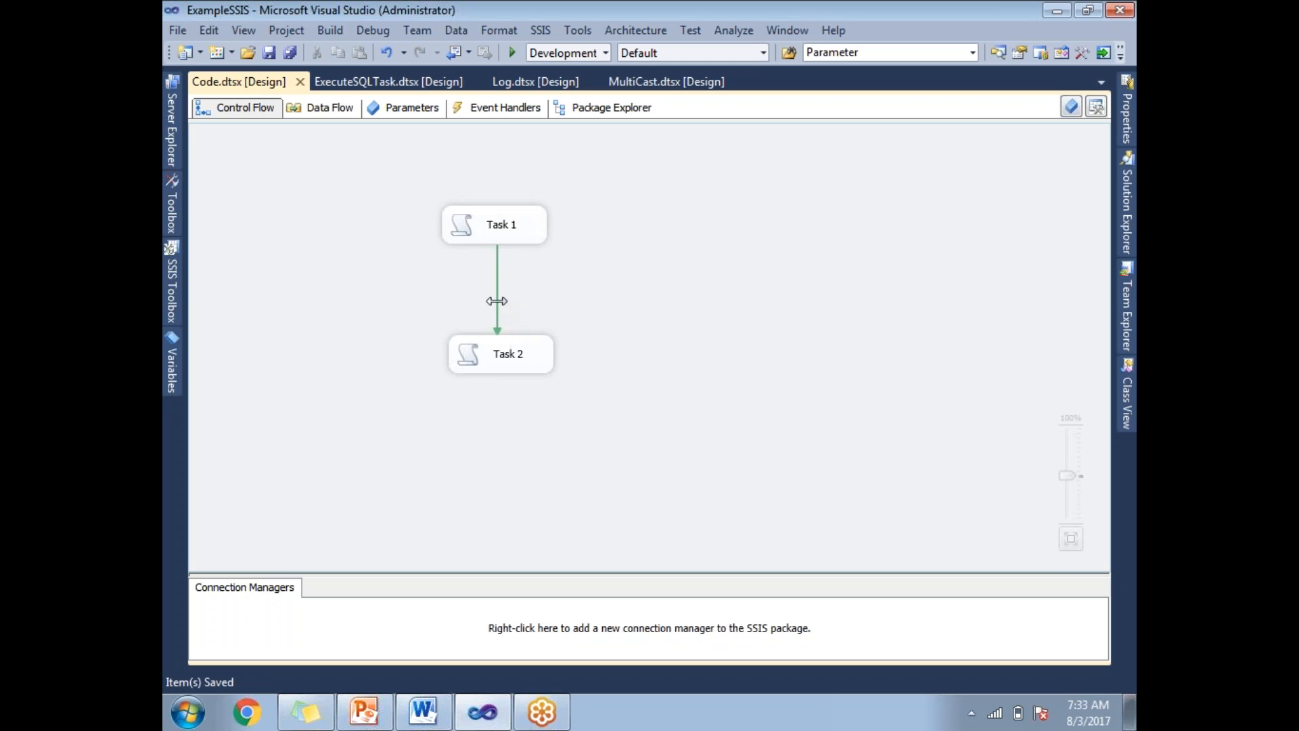
pyautogui.click(497, 301)
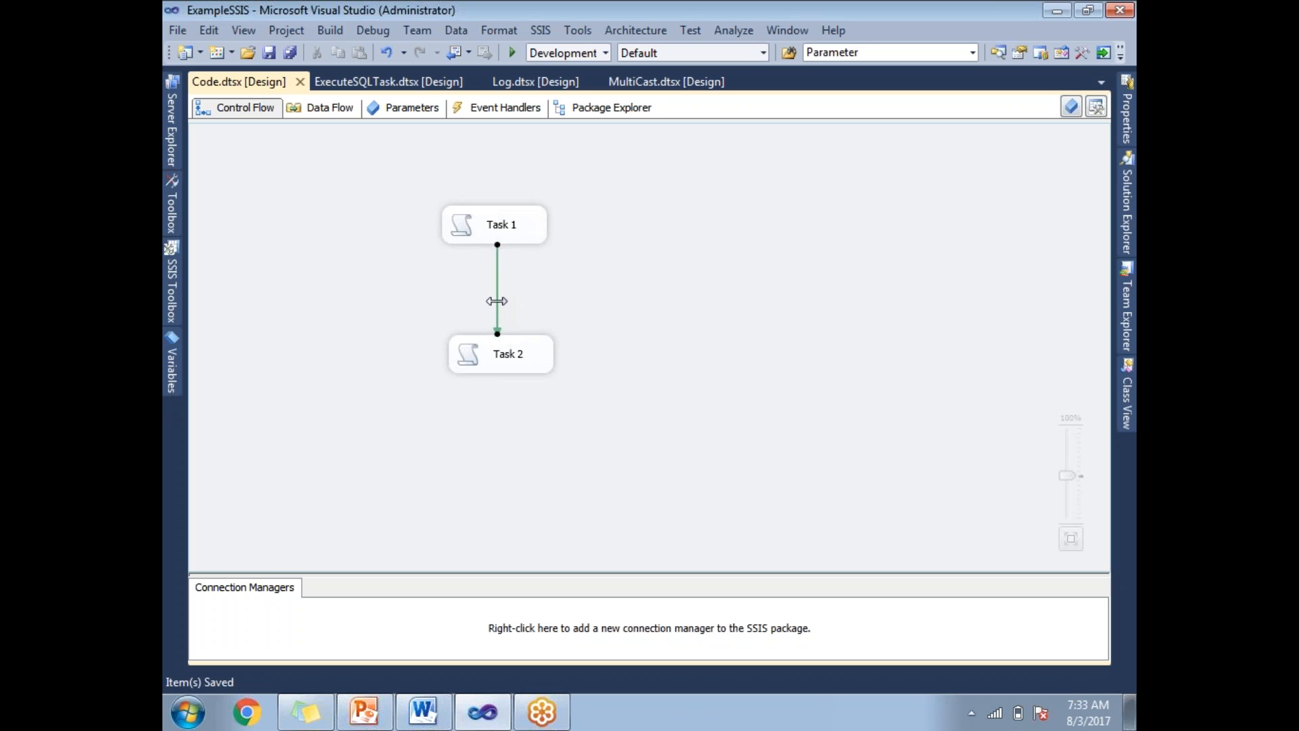
pyautogui.moveTo(583, 301)
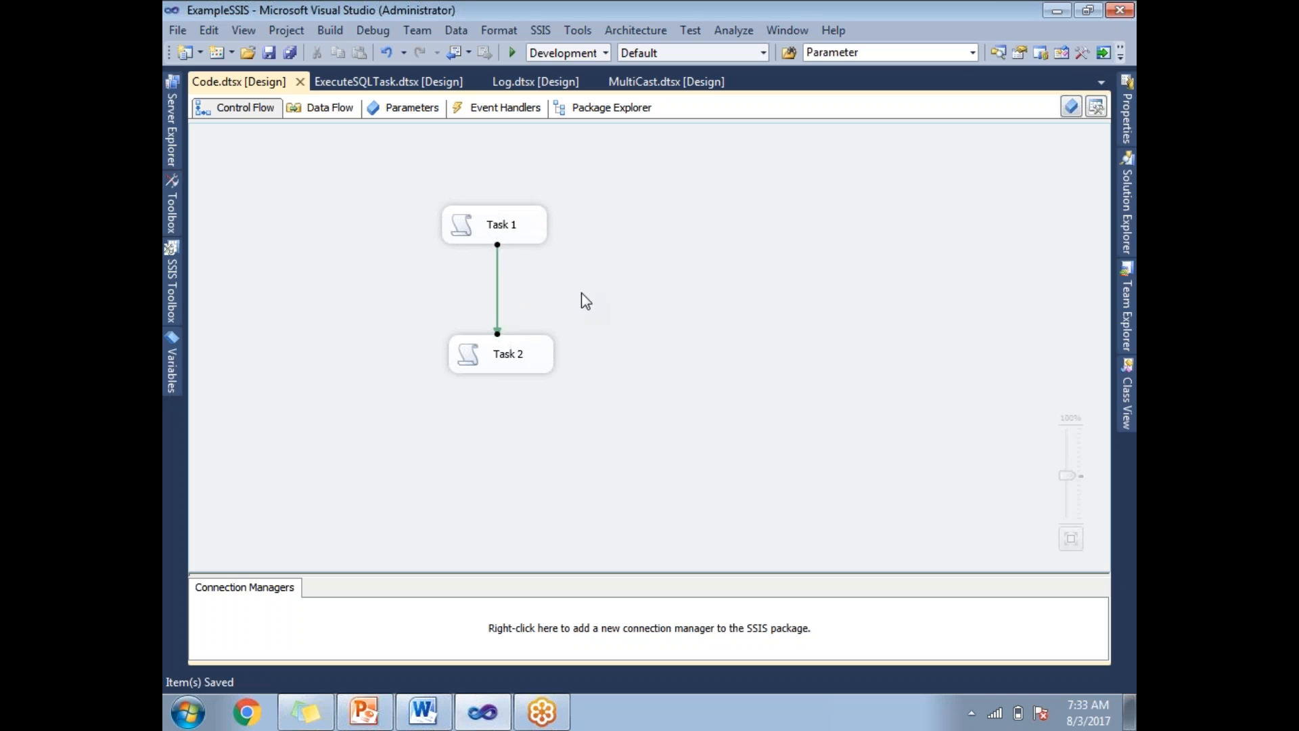
pyautogui.click(494, 225)
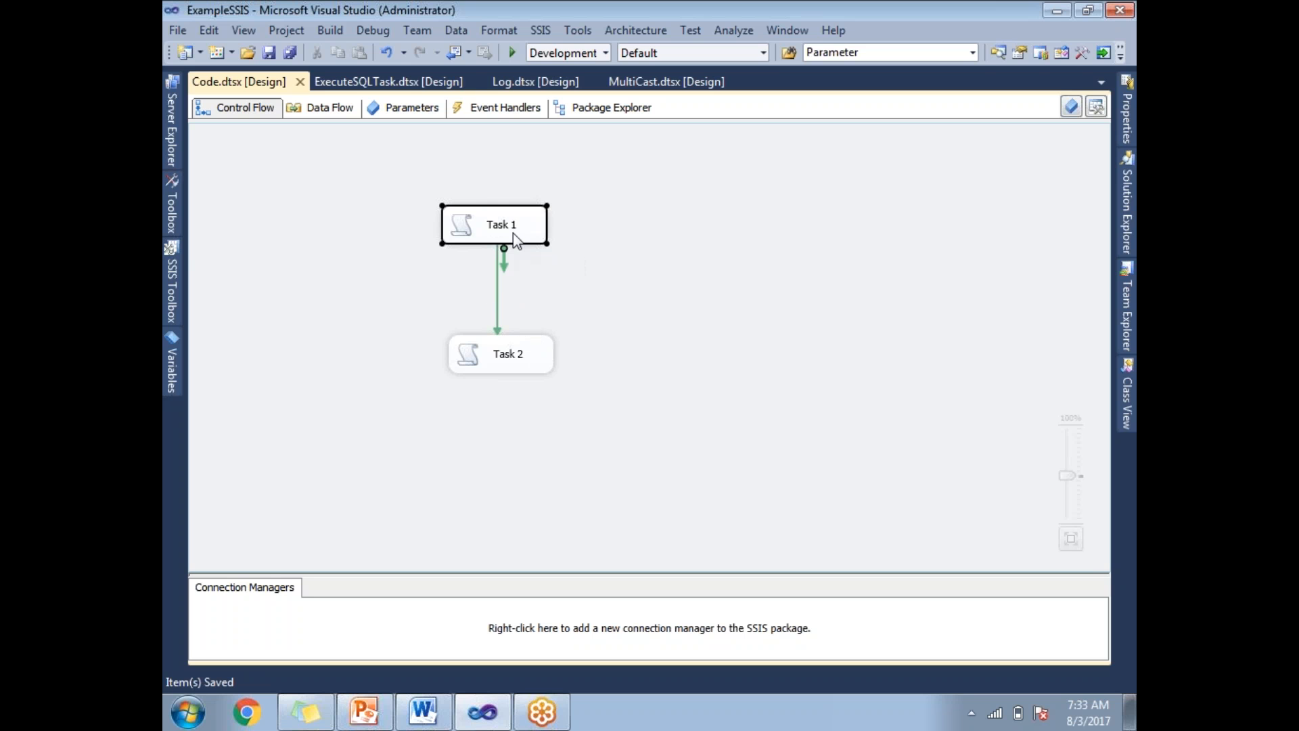
pyautogui.click(500, 354)
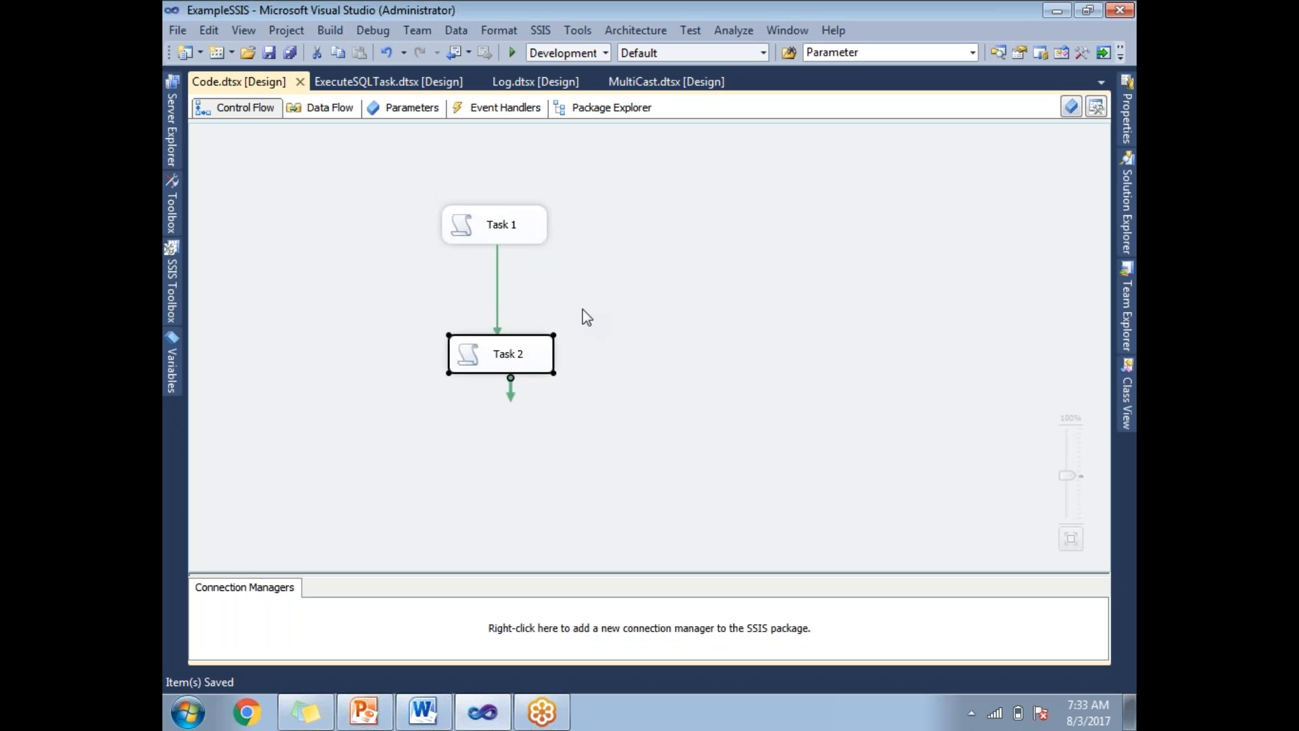
pyautogui.click(500, 224)
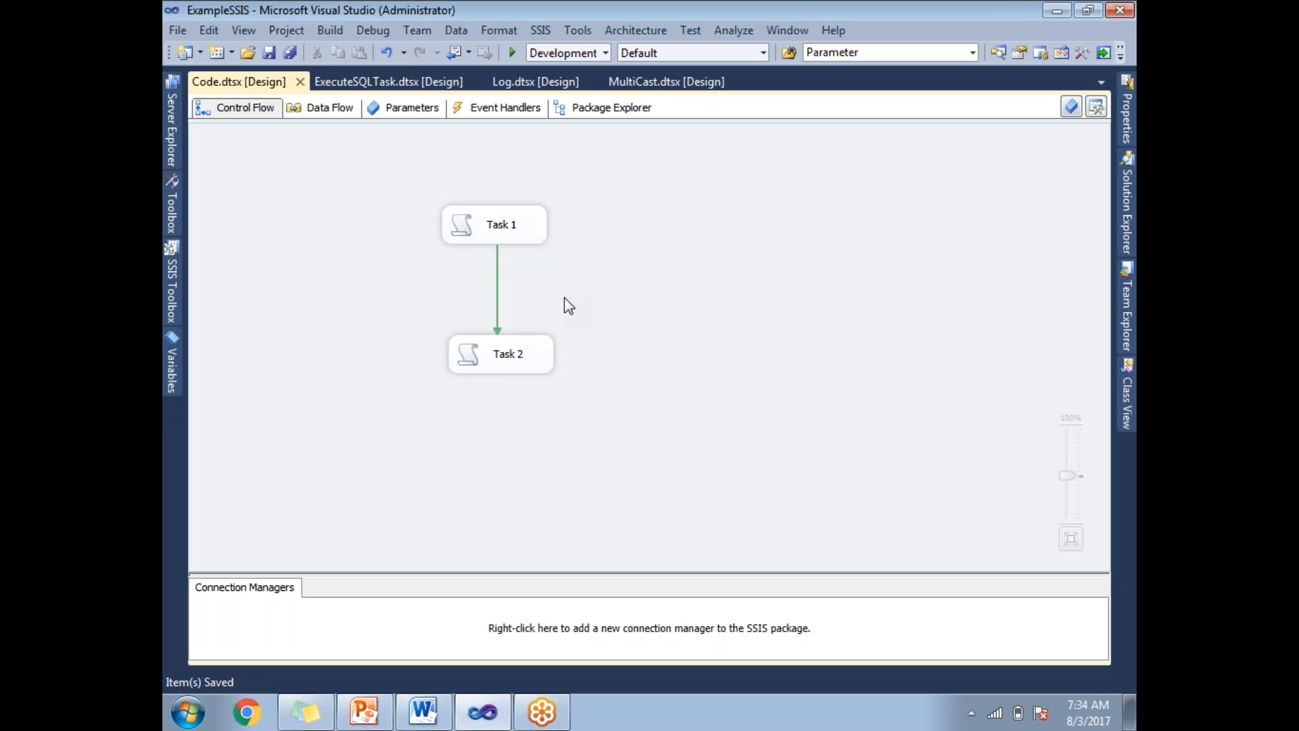
pyautogui.moveTo(898, 328)
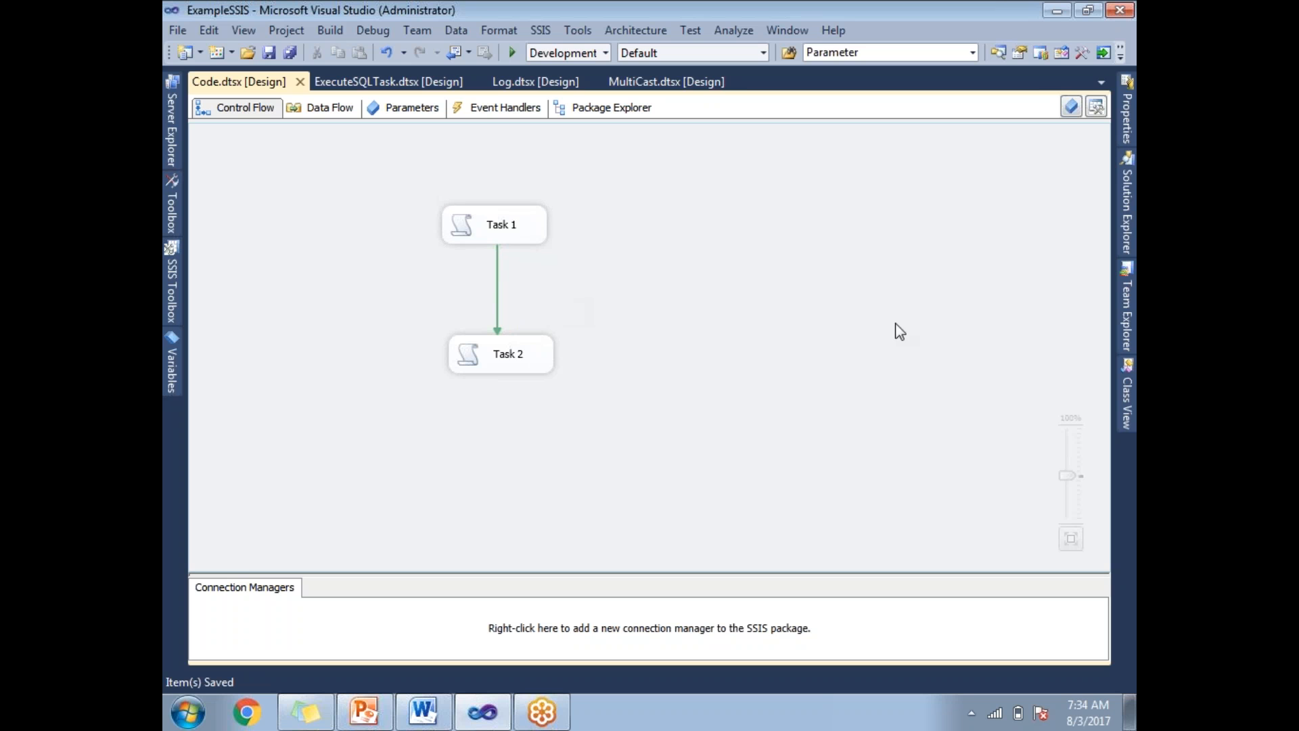